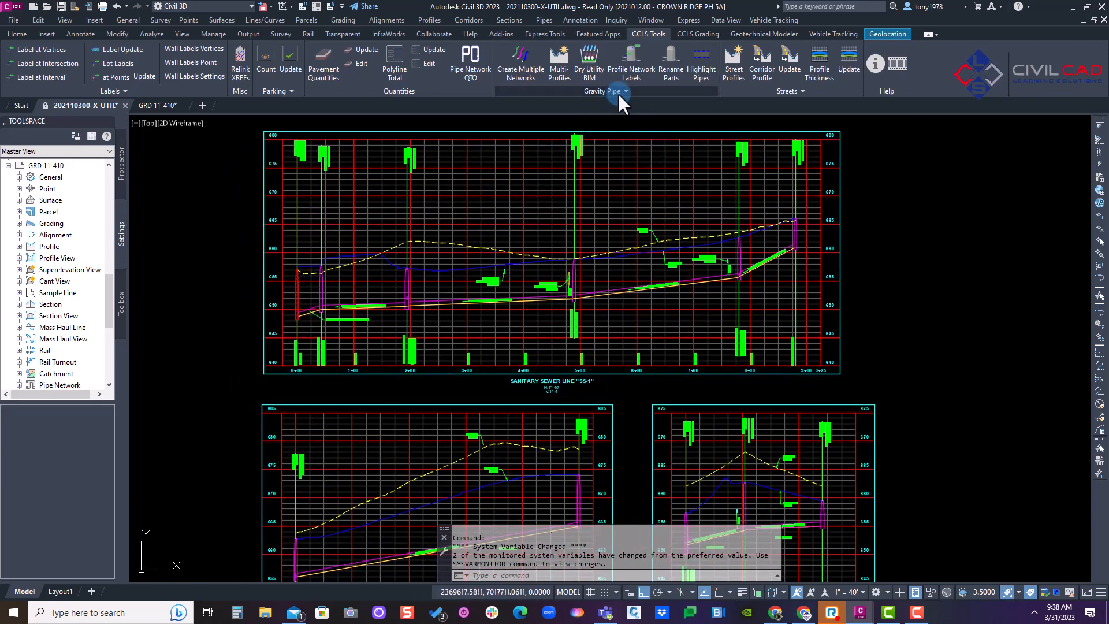
- Start the Pipe Network Labels Move (PNLMOVE) command from the Gravity Pipe panel dropdown
{"action": "left_click", "coordinate": [625, 90]}
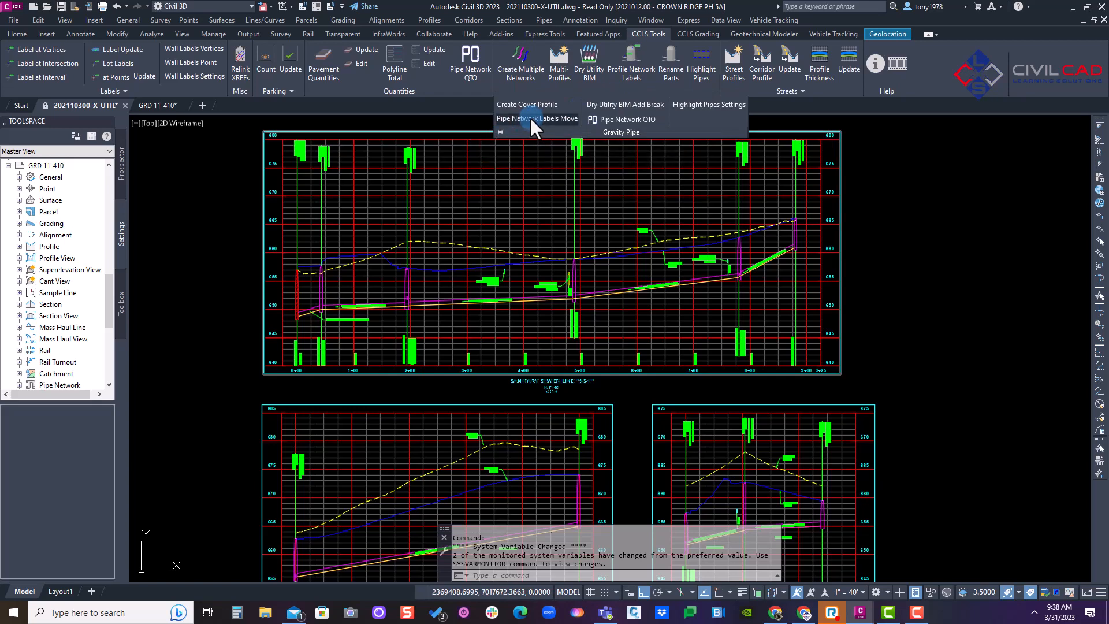
{"action": "left_click", "coordinate": [536, 118]}
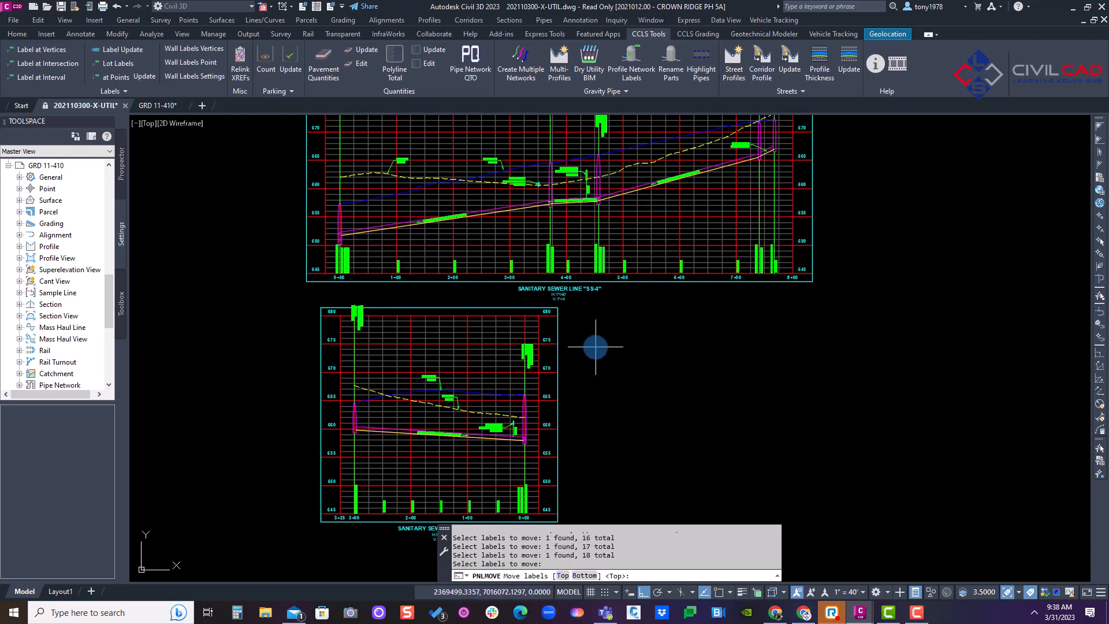
- Answer the placement prompt with T to re-anchor the 18 selected labels to the top
{"action": "type", "text": "t"}
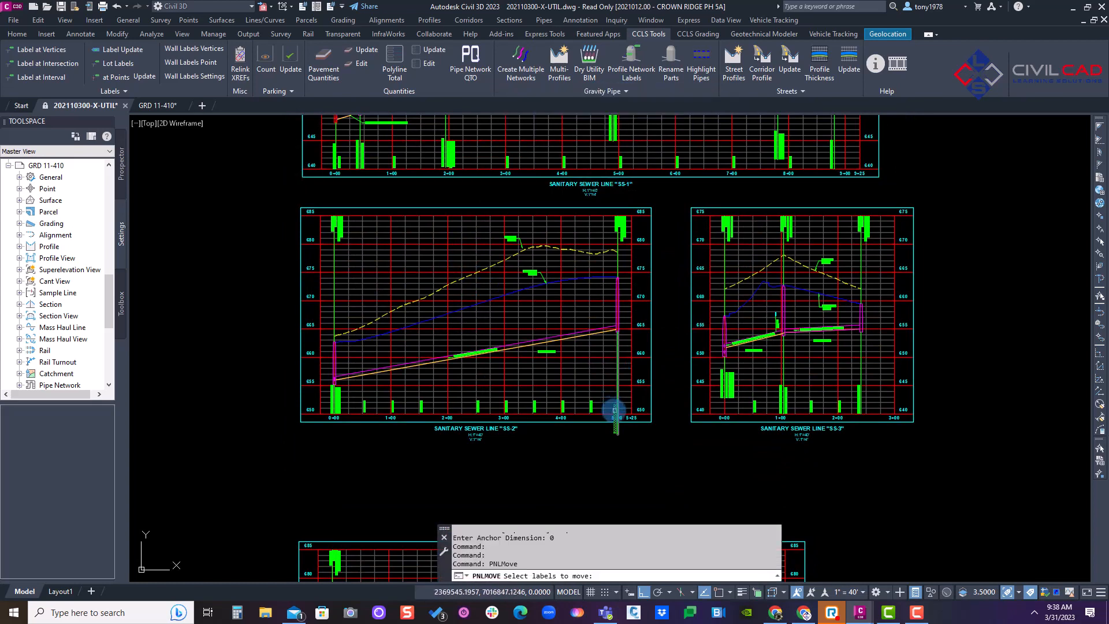
- Window-select 14 labels in the SS-2 and SS-4 profiles and re-anchor them to the bottom with dimension 0
{"action": "left_click", "coordinate": [763, 391]}
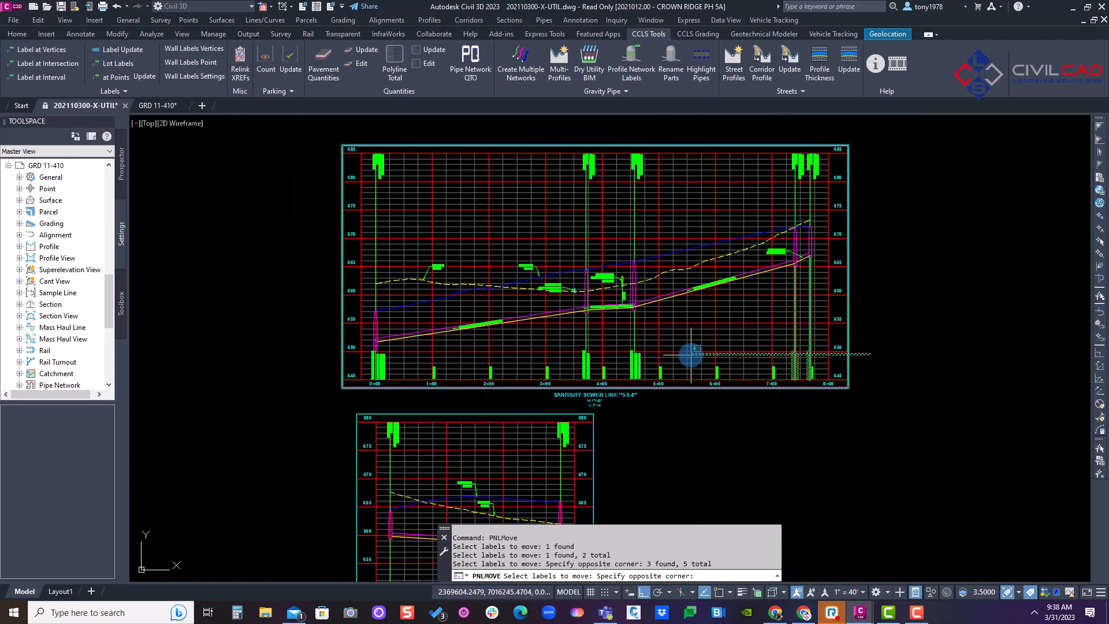
{"action": "left_click", "coordinate": [552, 363]}
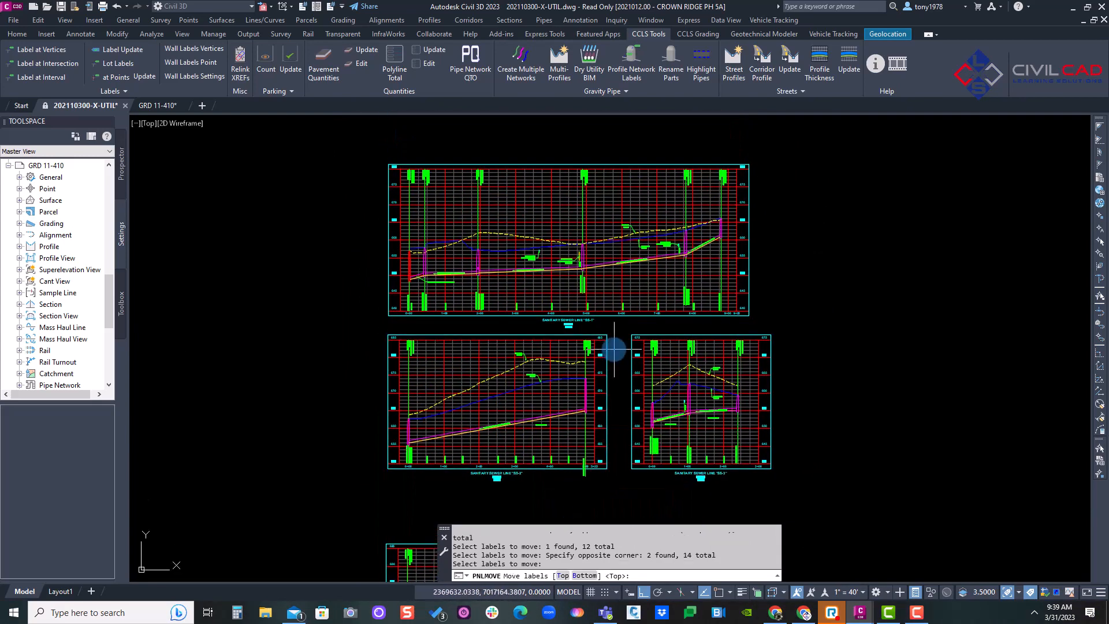
{"action": "type", "text": "b"}
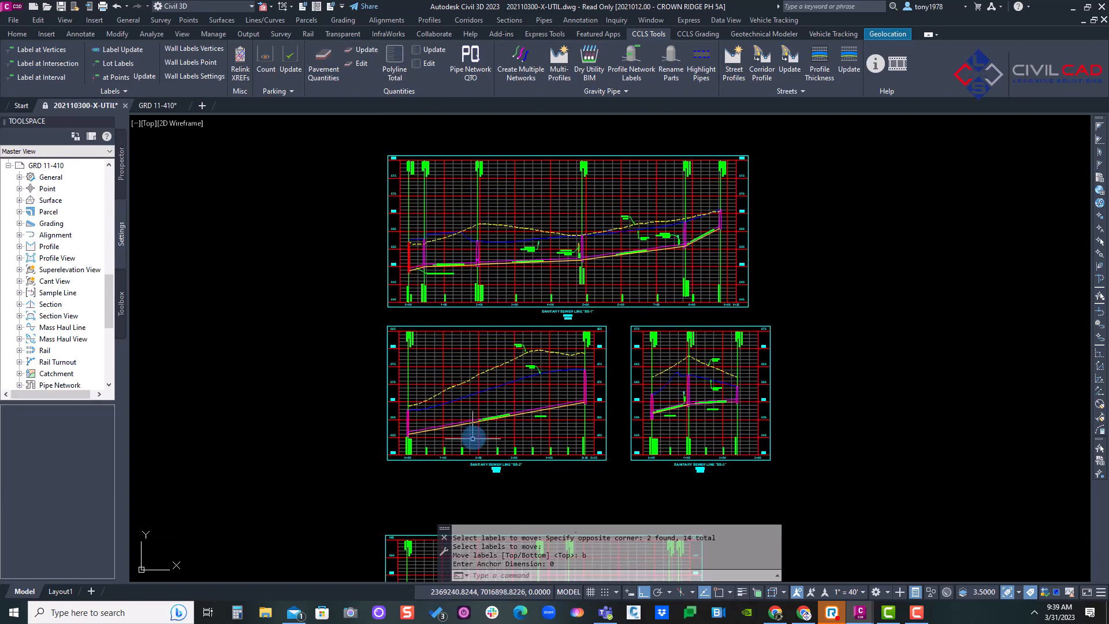
{"action": "scroll", "scroll_direction": "down", "scroll_amount": 3}
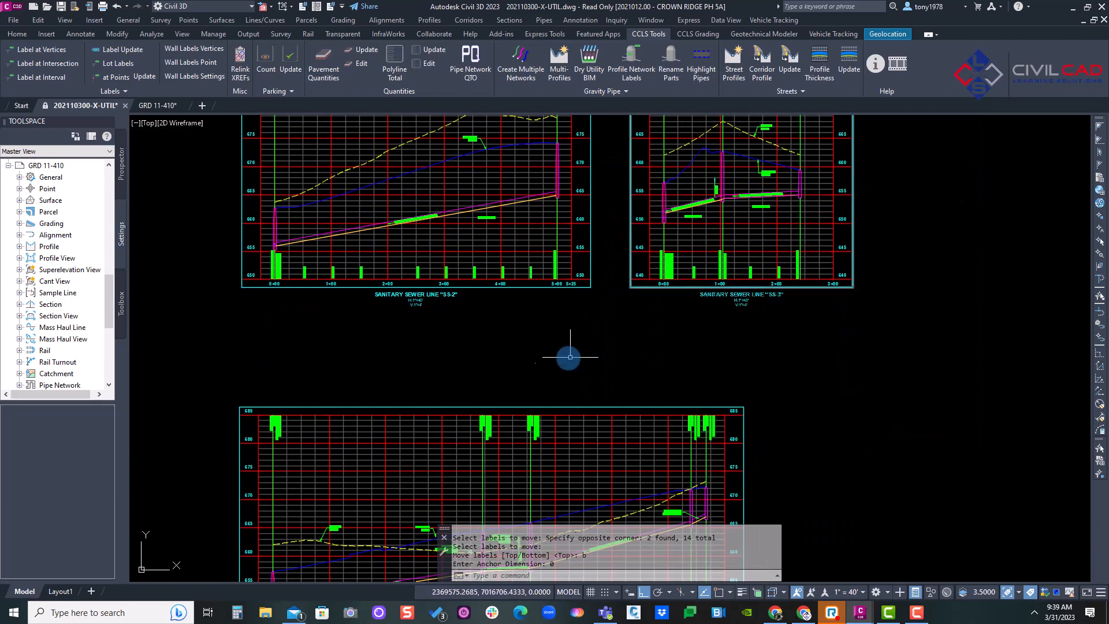